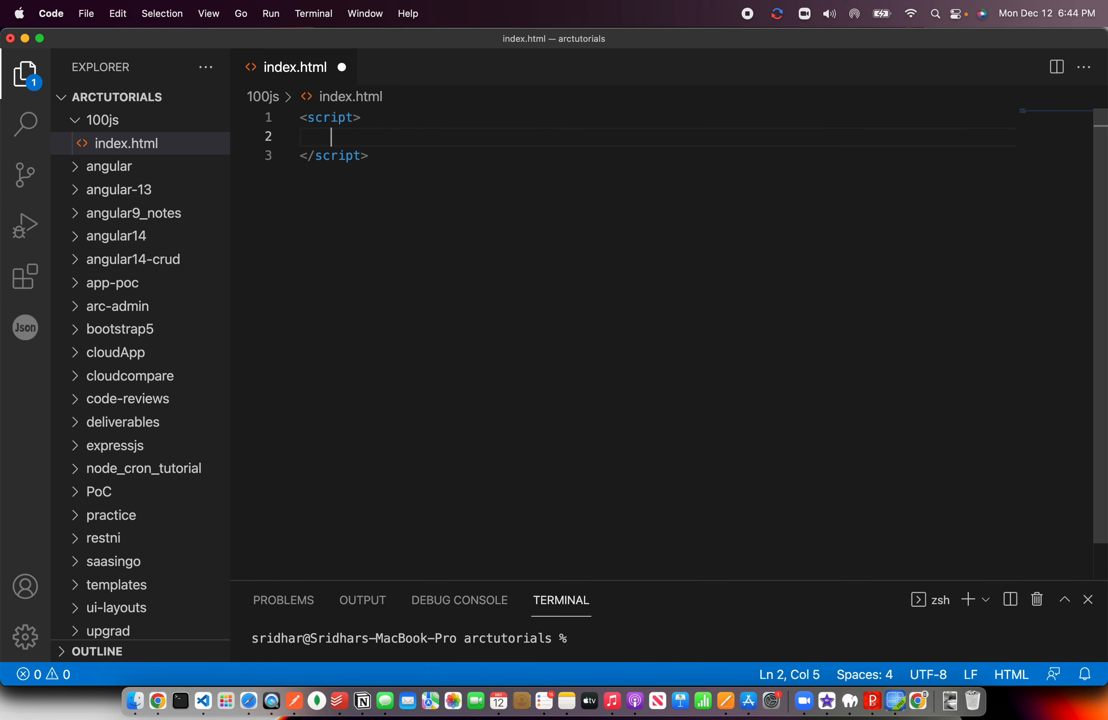
Step: Declare const studentIds = [10, 454, 45, 767, 232, 54]; inside the script block
{"action": "key", "text": "Enter"}
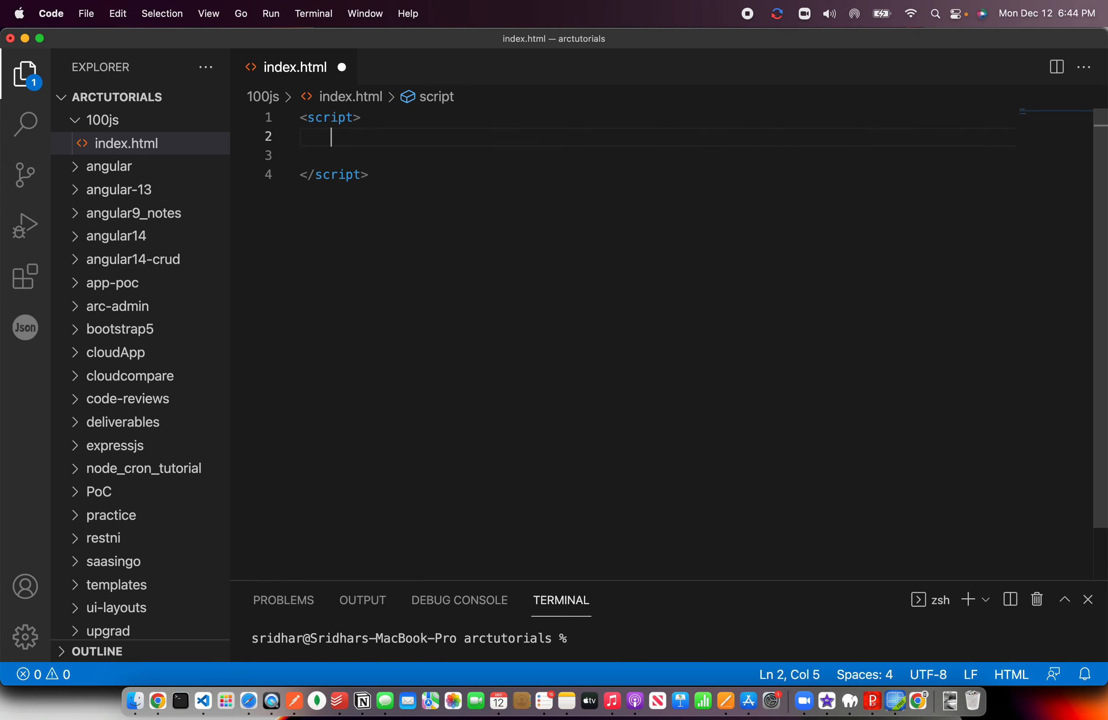
{"action": "type", "text": "const student"}
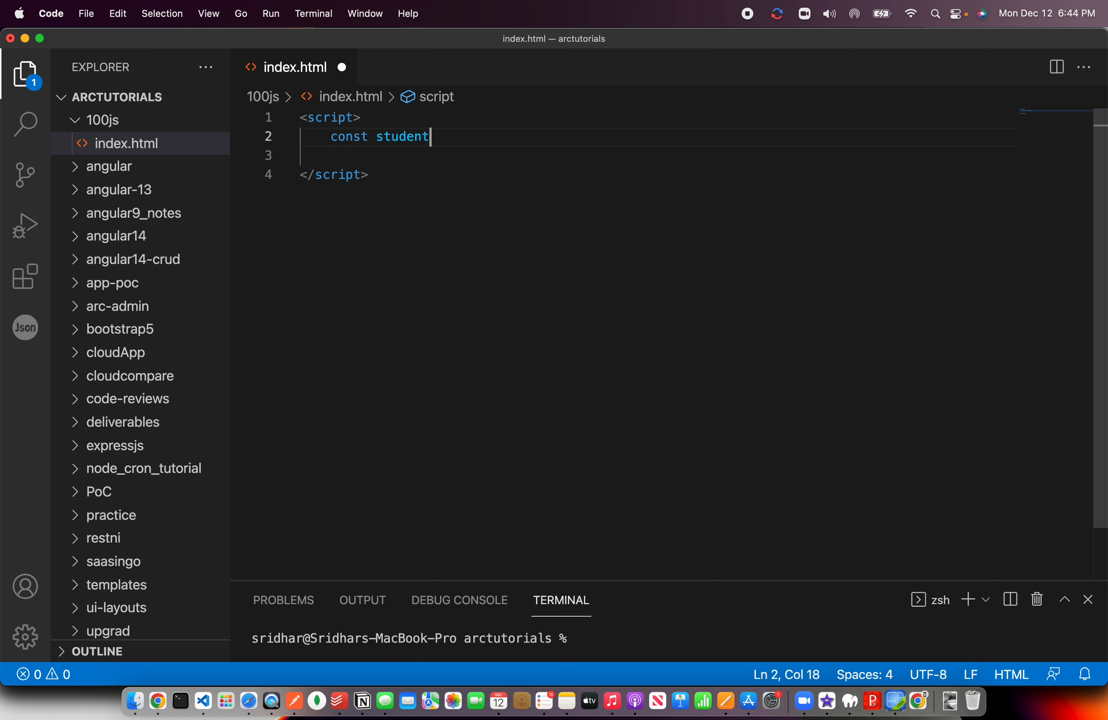
{"action": "type", "text": "Ids = []"}
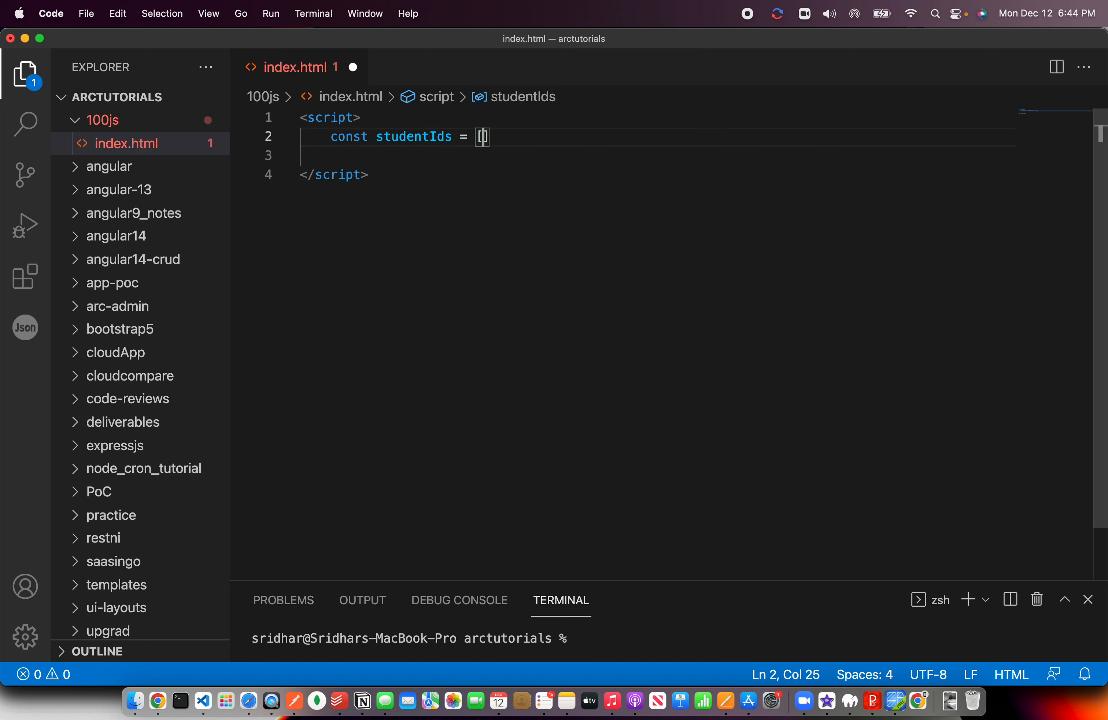
{"action": "type", "text": "10, 454, 4"}
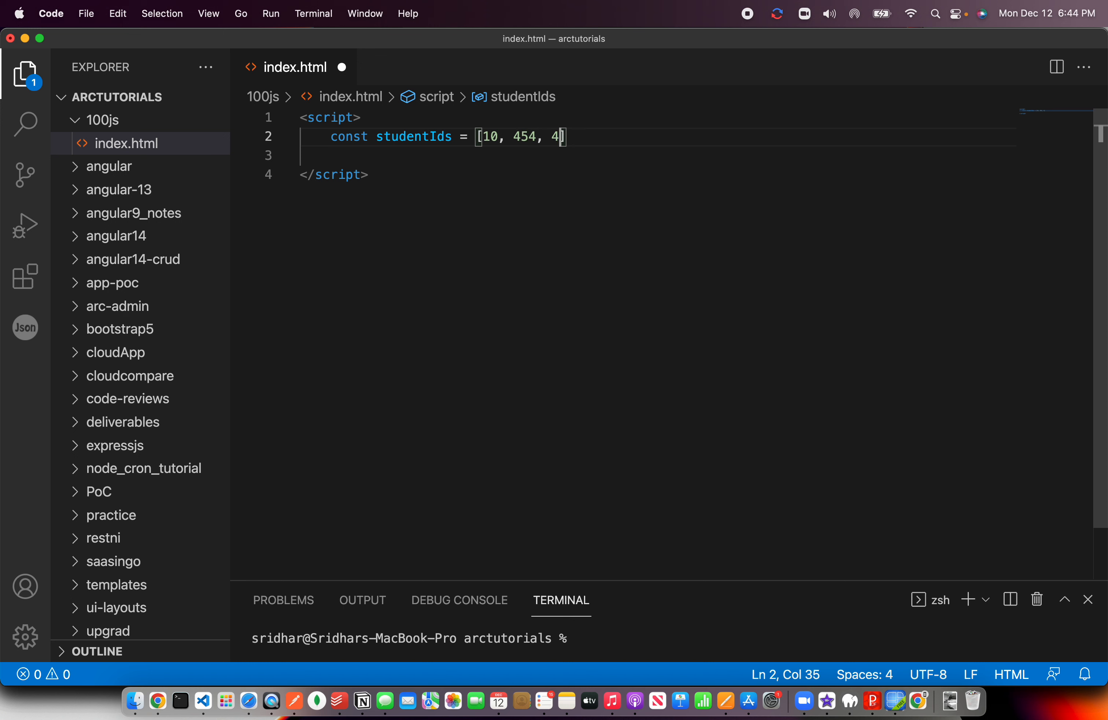
{"action": "type", "text": "5,"}
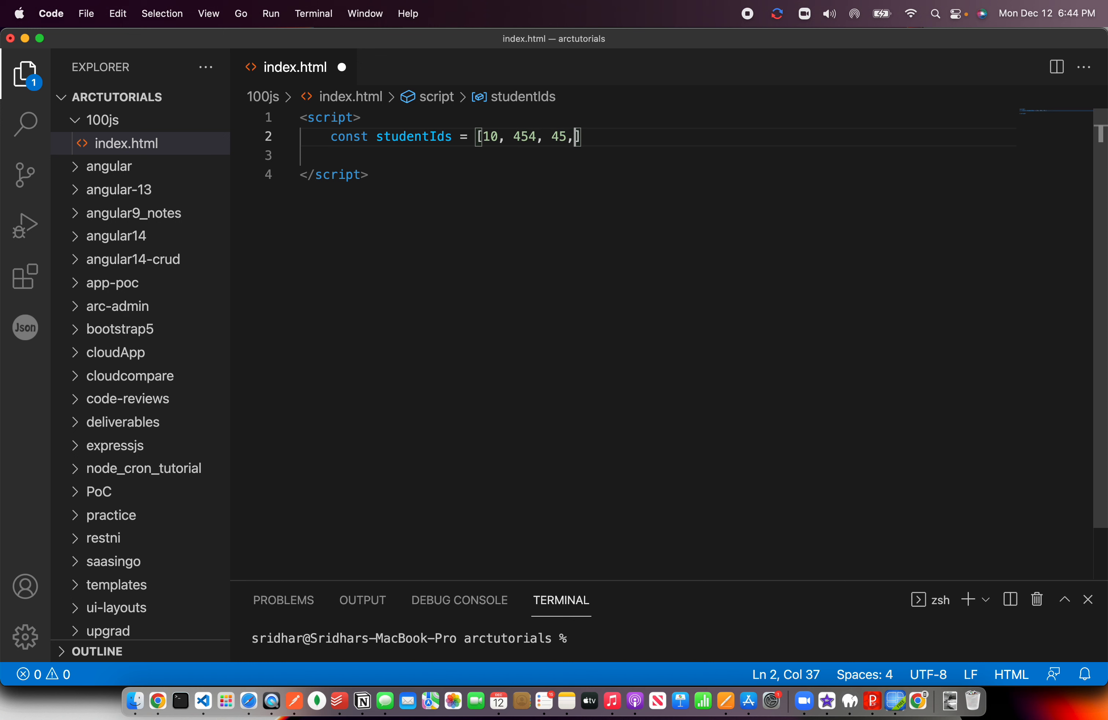
{"action": "type", "text": "767, 232,"}
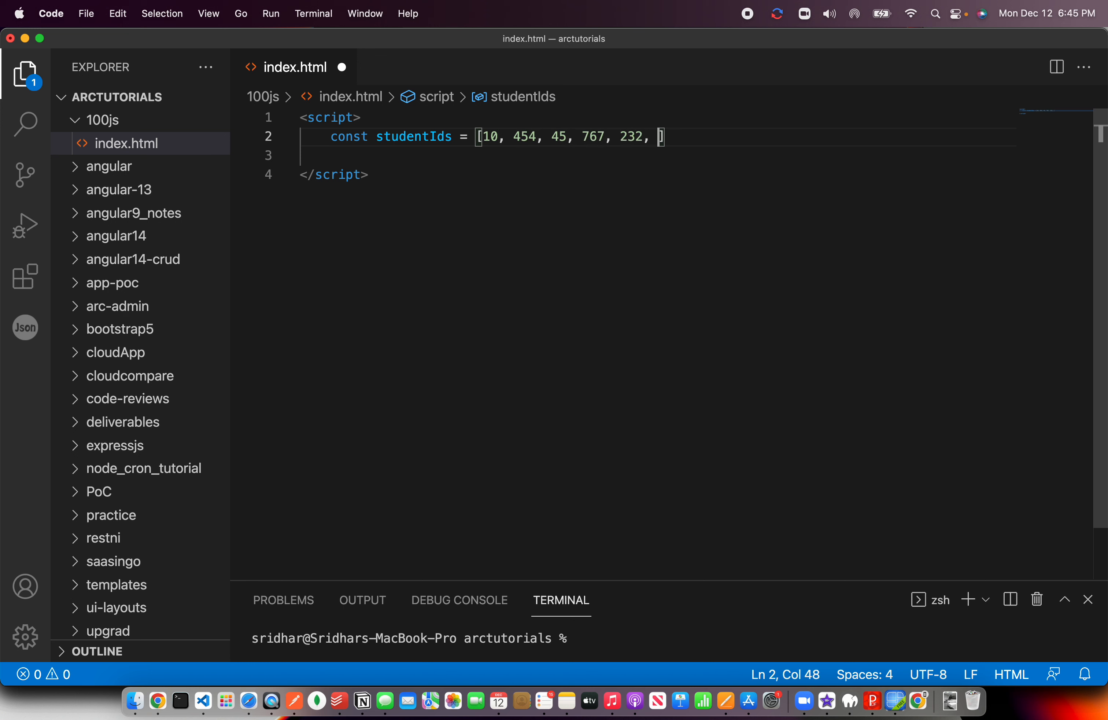
{"action": "type", "text": "54];"}
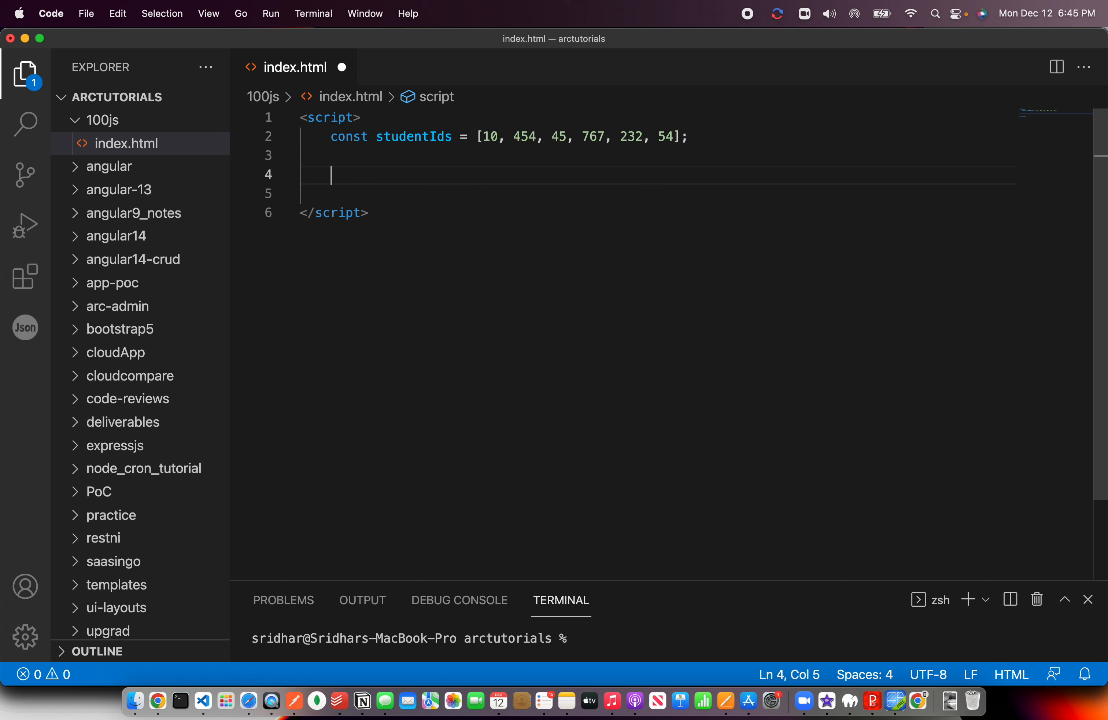
{"action": "mouse_move", "coordinate": [522, 133]}
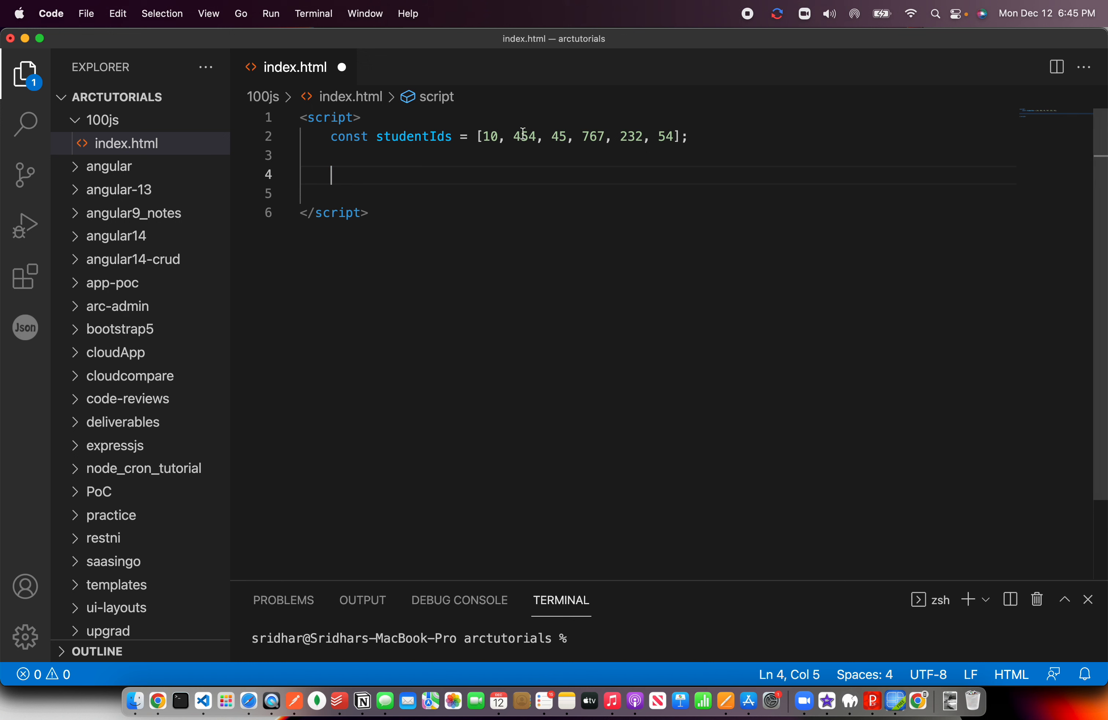
{"action": "double_click", "coordinate": [523, 137]}
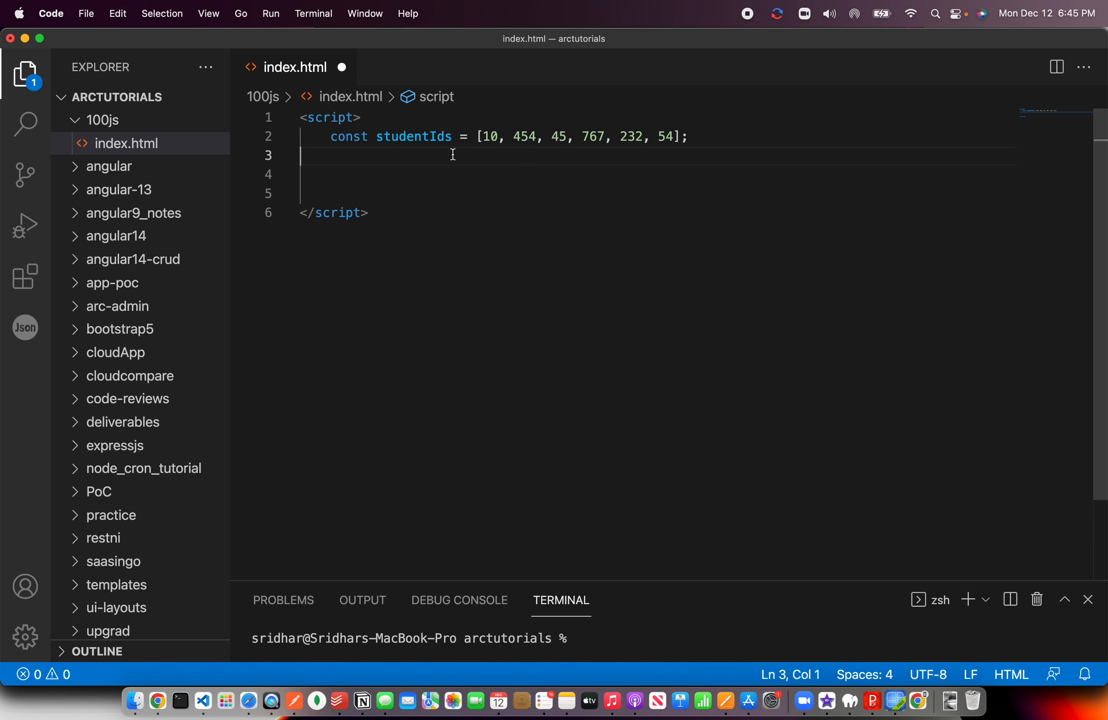
Step: Add const deleteAt = 1; below the array, followed by blank lines
{"action": "type", "text": "const"}
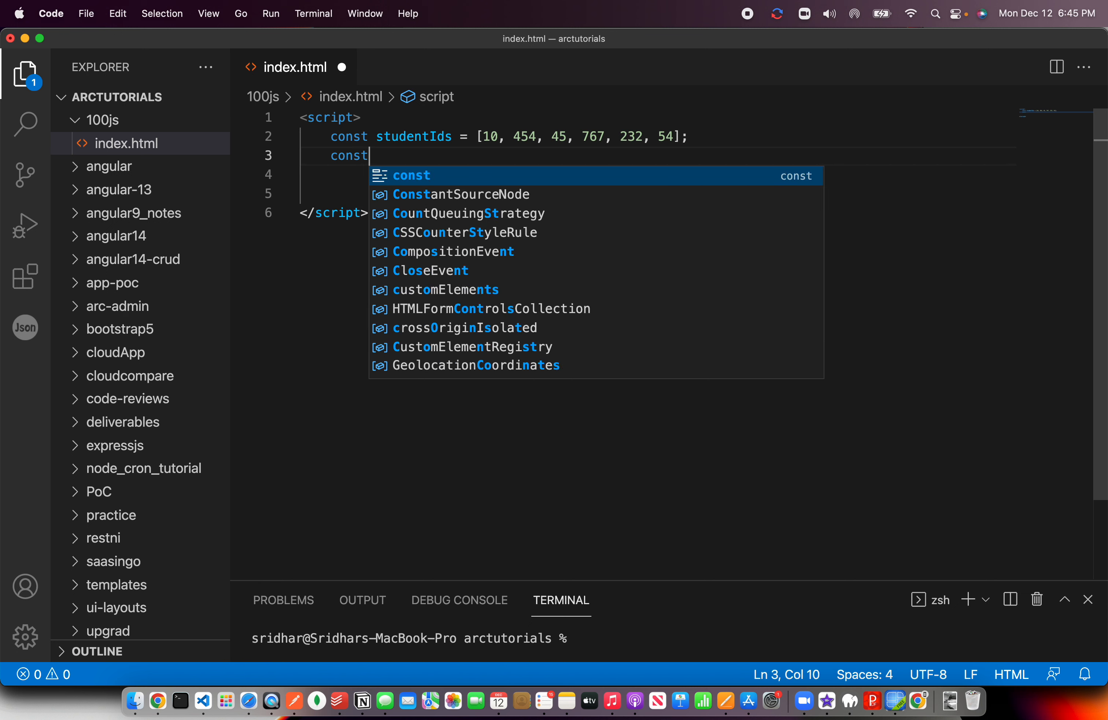
{"action": "type", "text": "deleteAt ="}
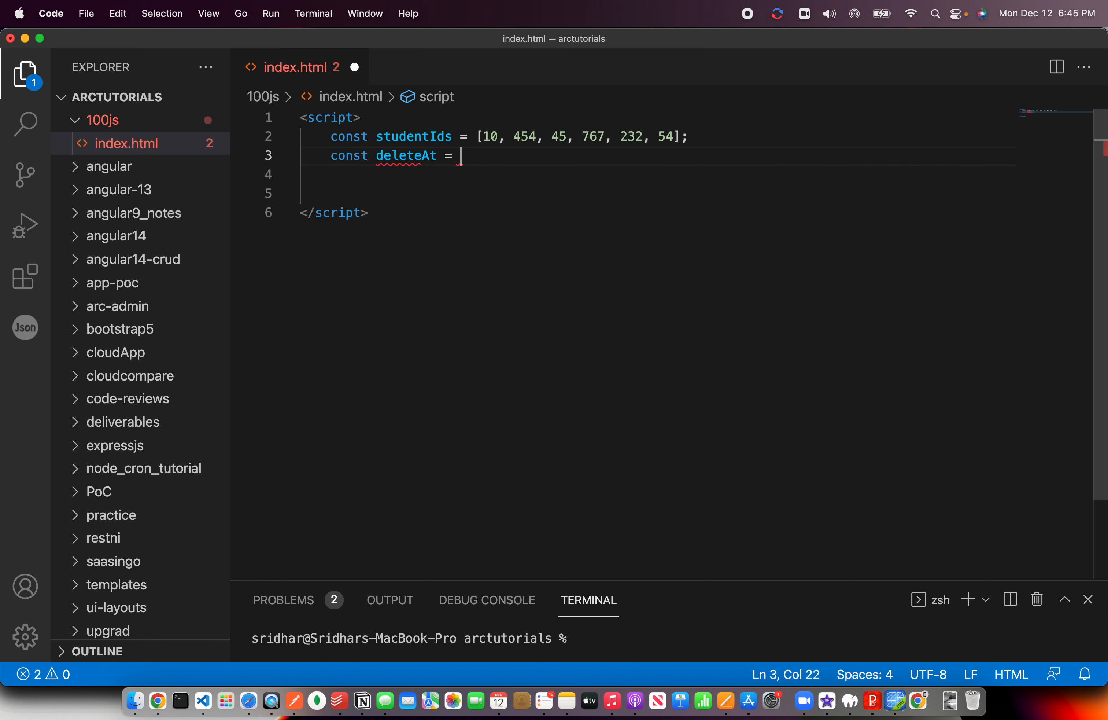
{"action": "type", "text": "1"}
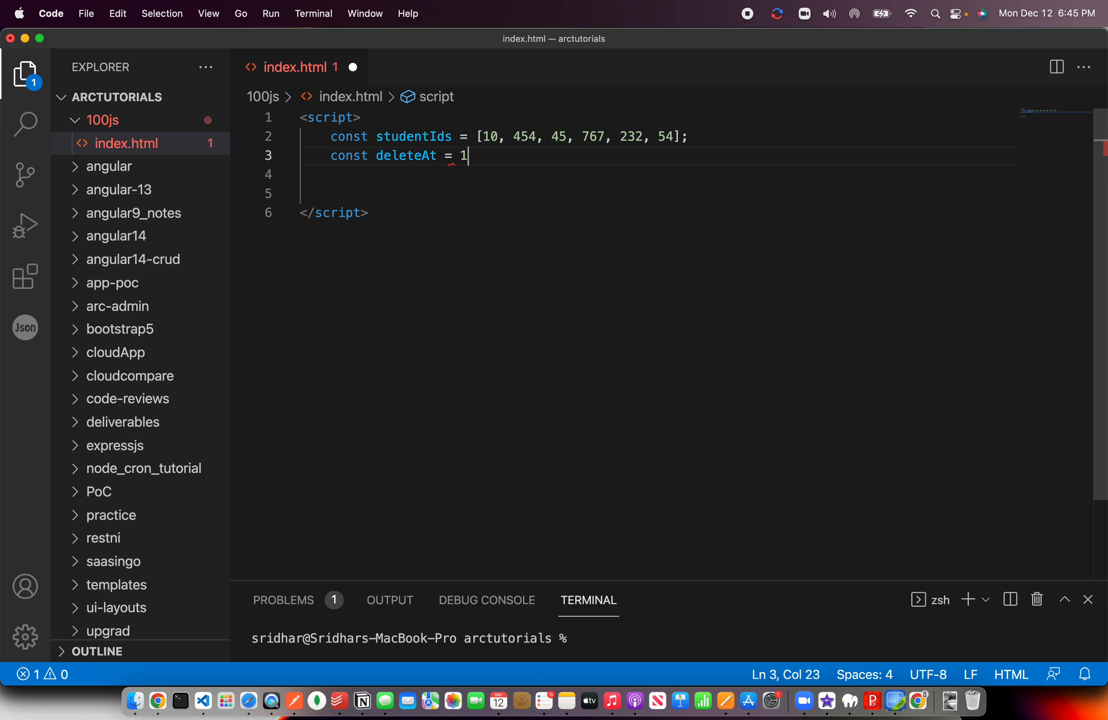
{"action": "type", "text": ";"}
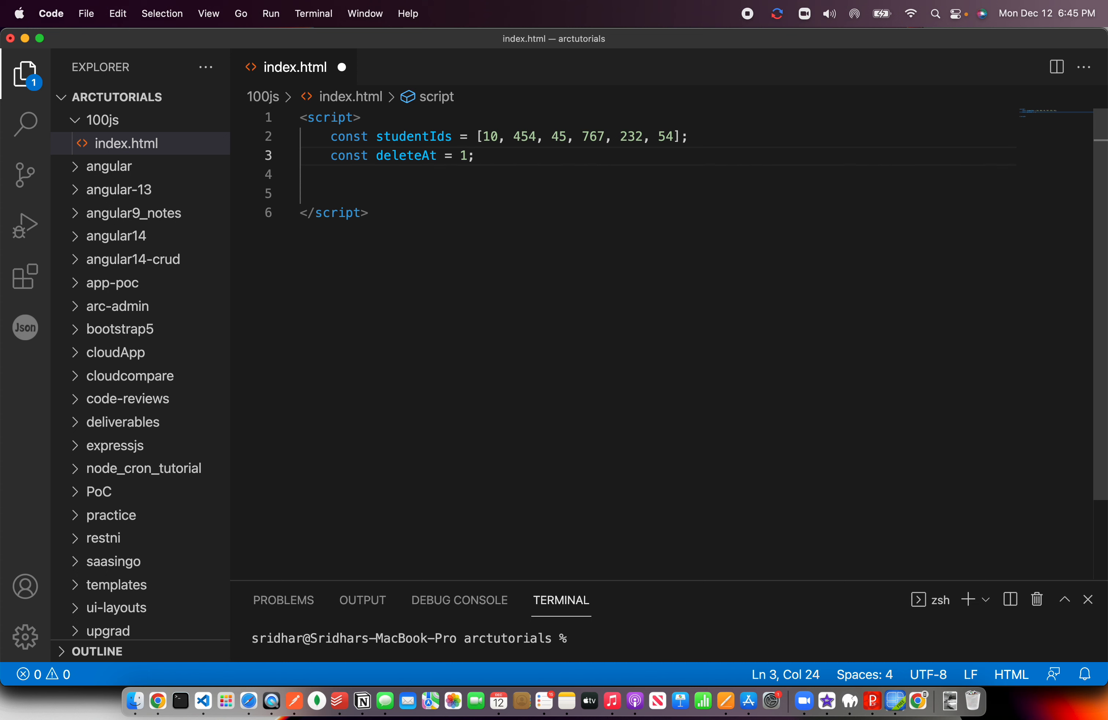
{"action": "key", "text": "Enter"}
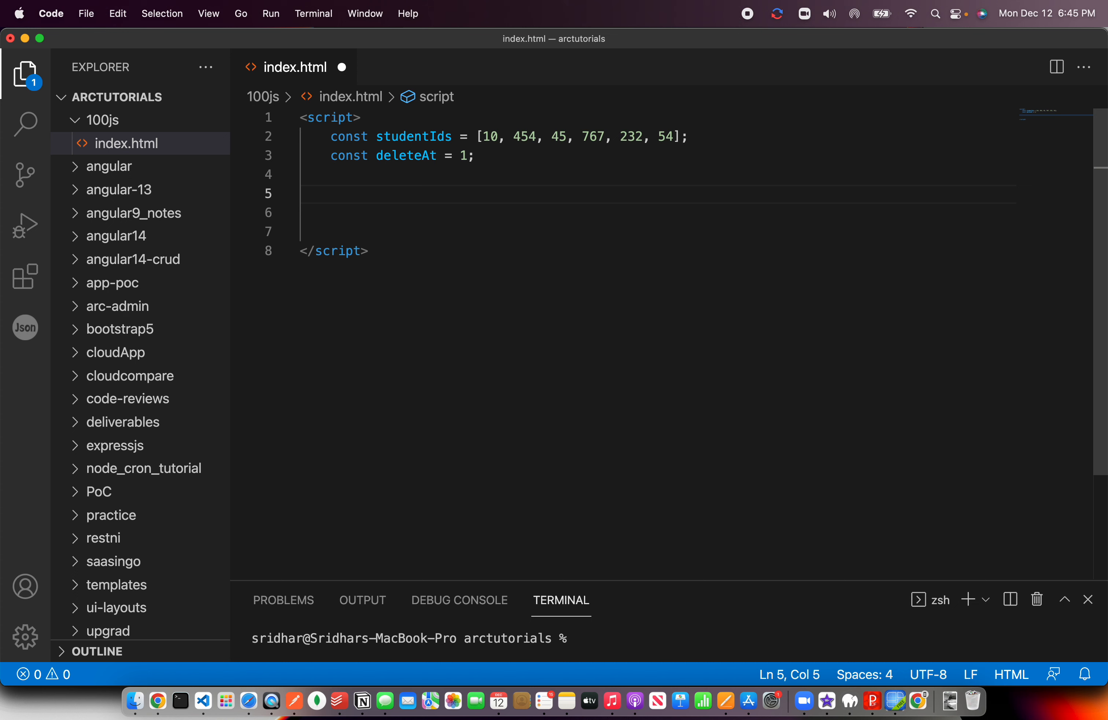
Step: Start newStudentIds with the spread ...studentIds.slice(0, deleteAt)
{"action": "type", "text": "const newStudwent"}
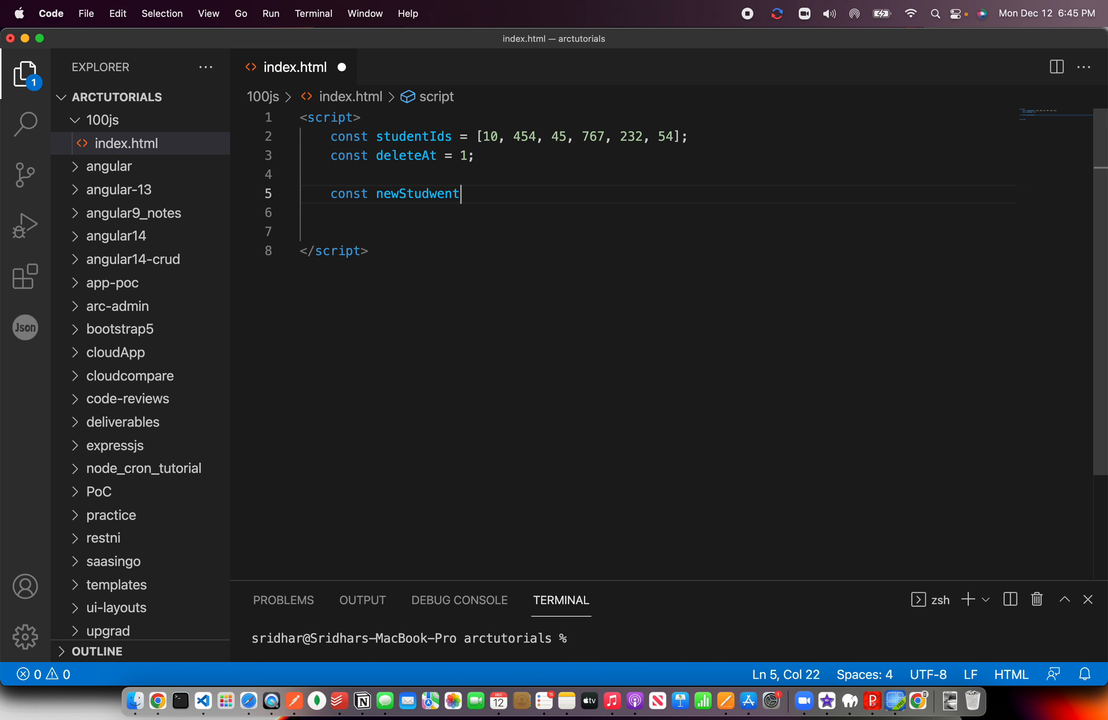
{"action": "type", "text": "Ids ="}
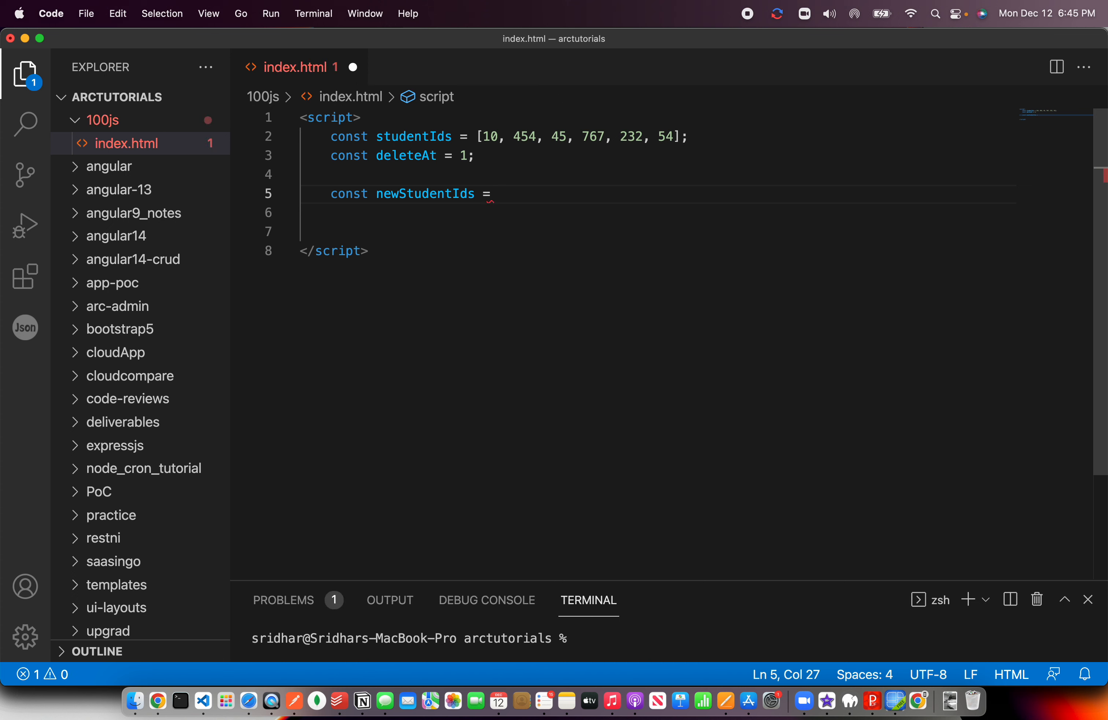
{"action": "type", "text": "[.]"}
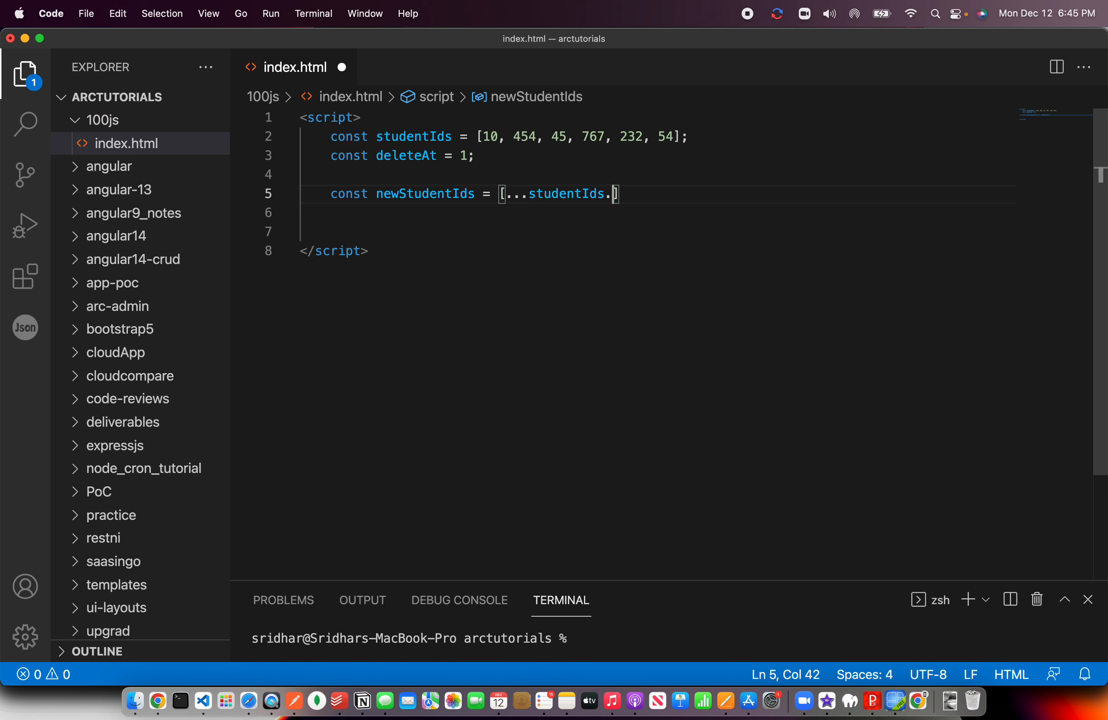
{"action": "type", "text": "slice"}
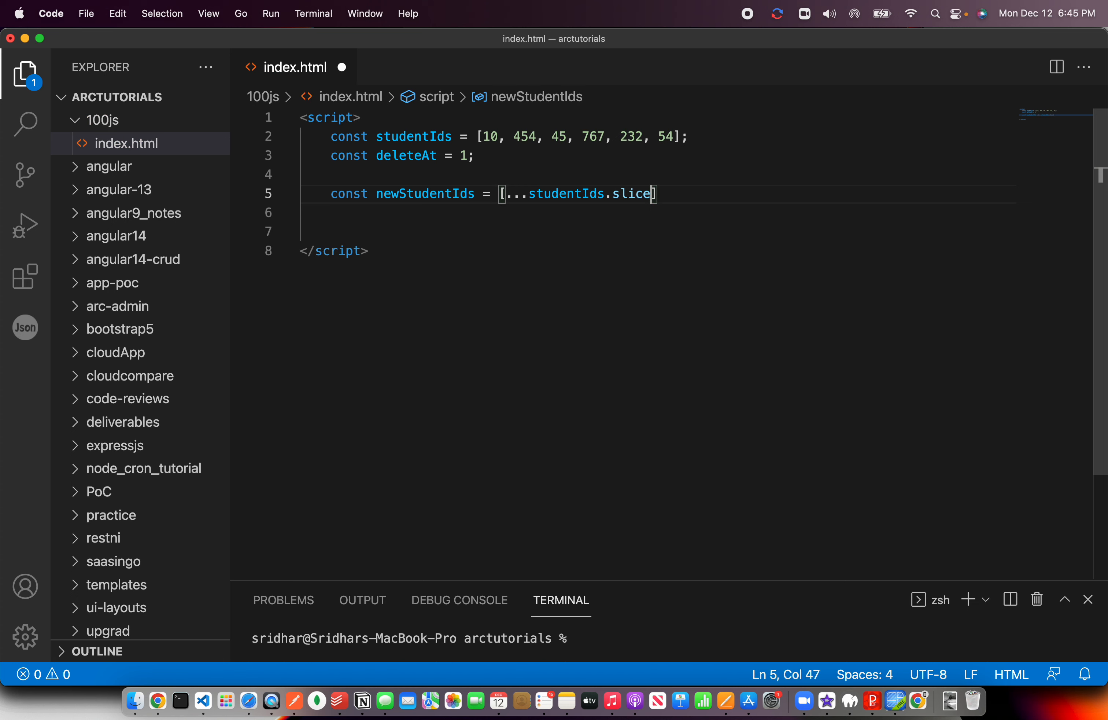
{"action": "type", "text": "("}
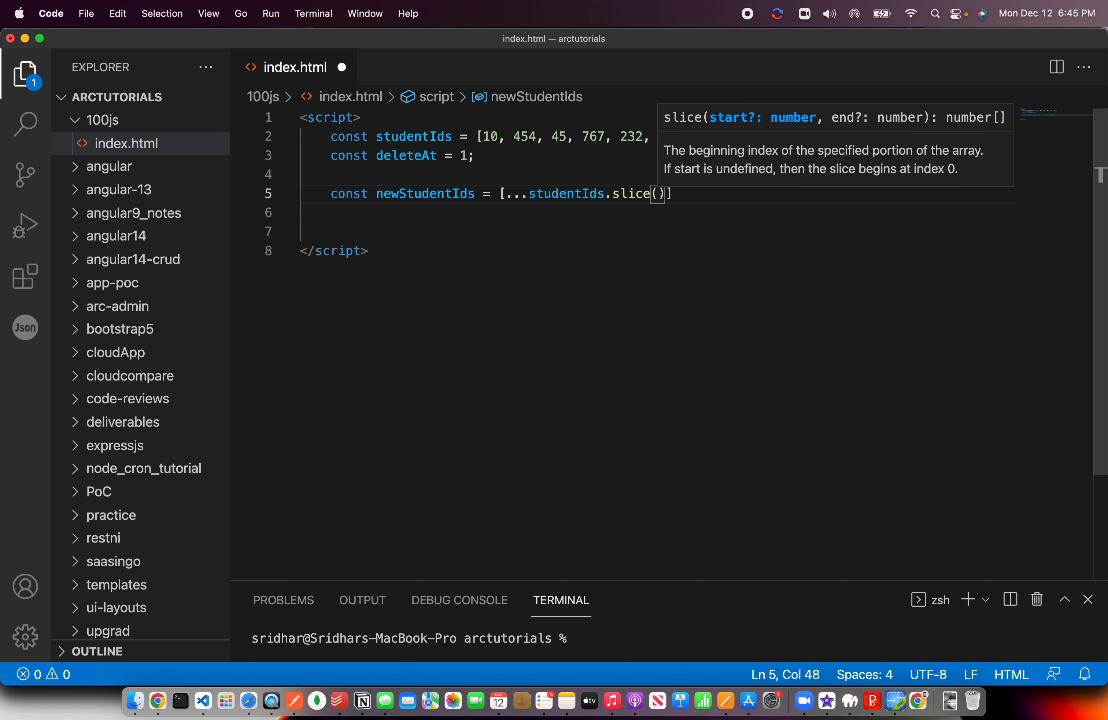
{"action": "type", "text": "0, deleteAt"}
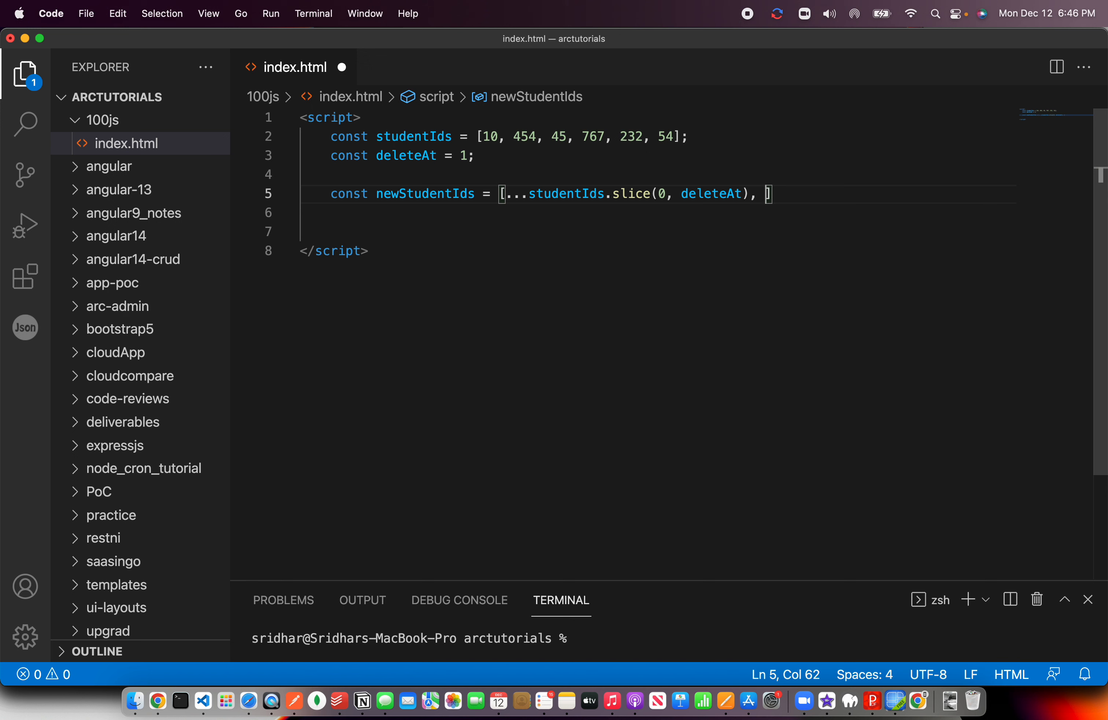
Step: Append ...studentIds(deleteAt+1) to the array and log newStudentIds to the console
{"action": "type", "text": "...studentIds("}
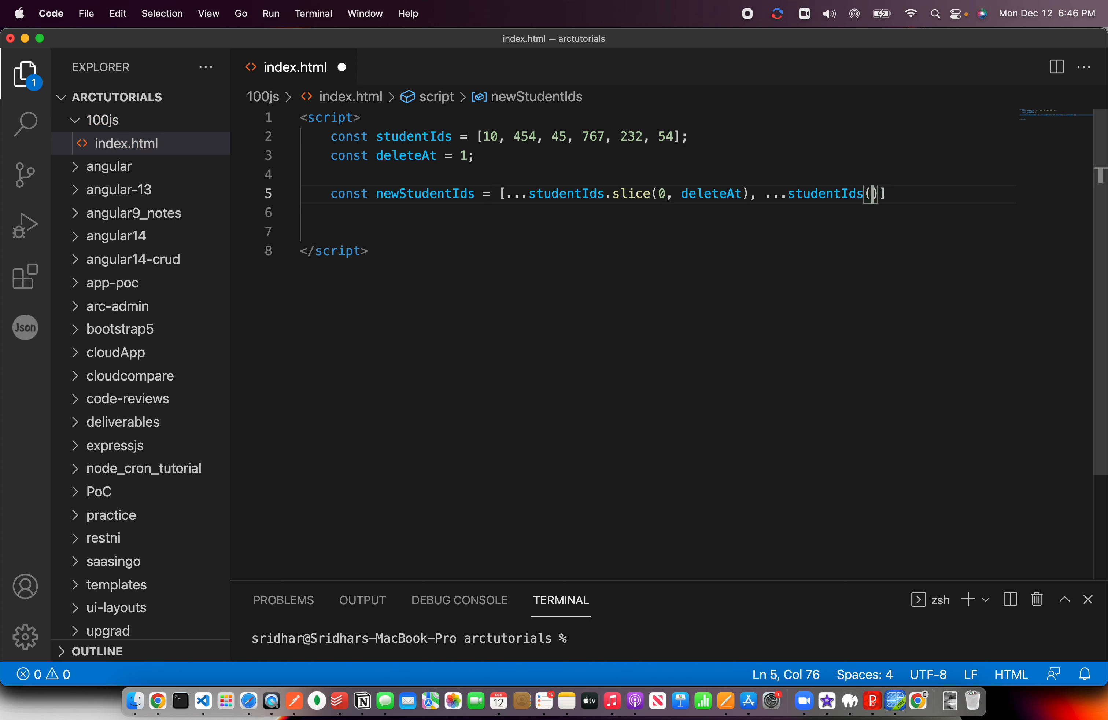
{"action": "type", "text": "deleteAt+"}
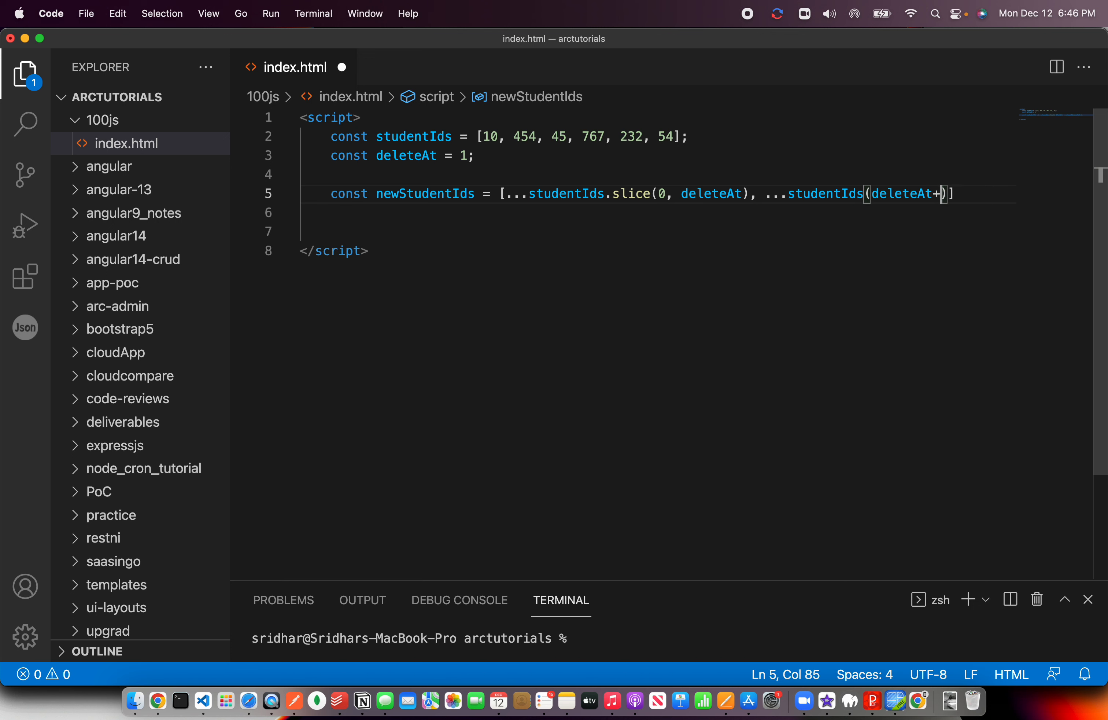
{"action": "type", "text": "1)]"}
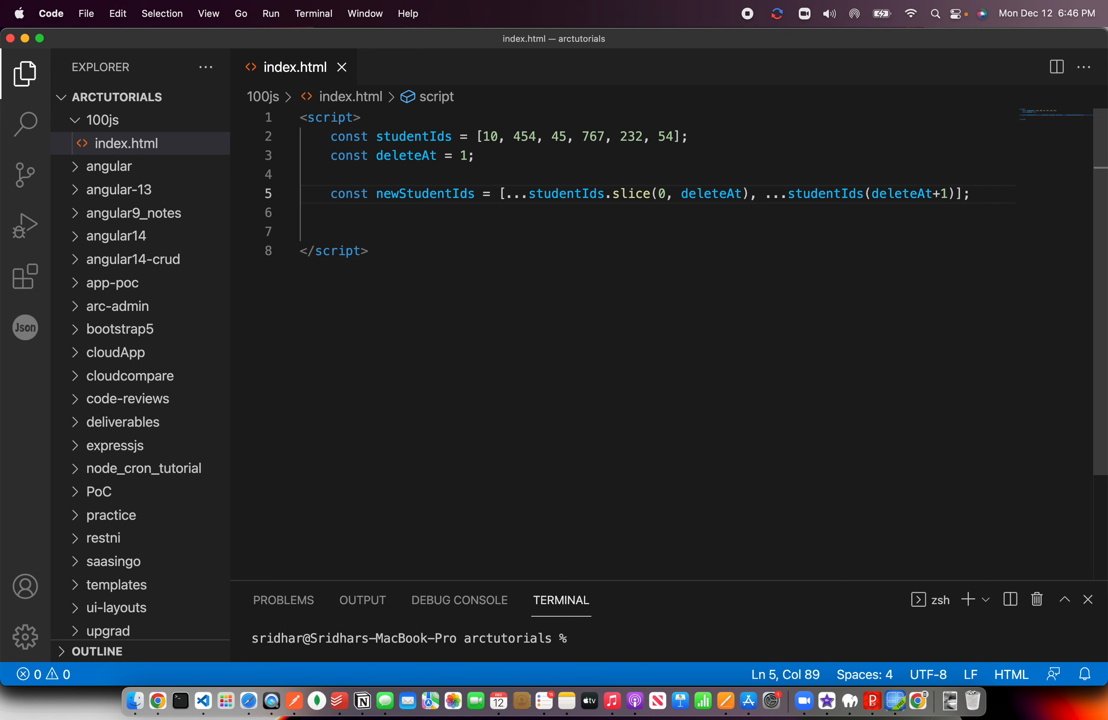
{"action": "type", "text": "console.log"}
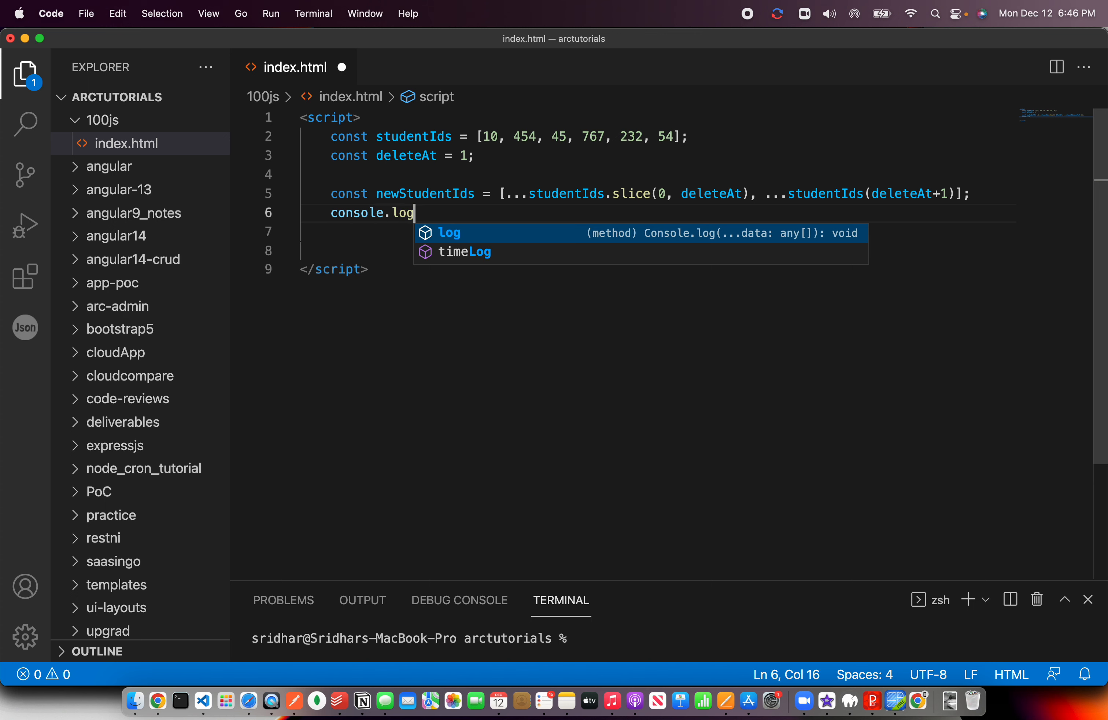
{"action": "type", "text": "(newStudentIds)"}
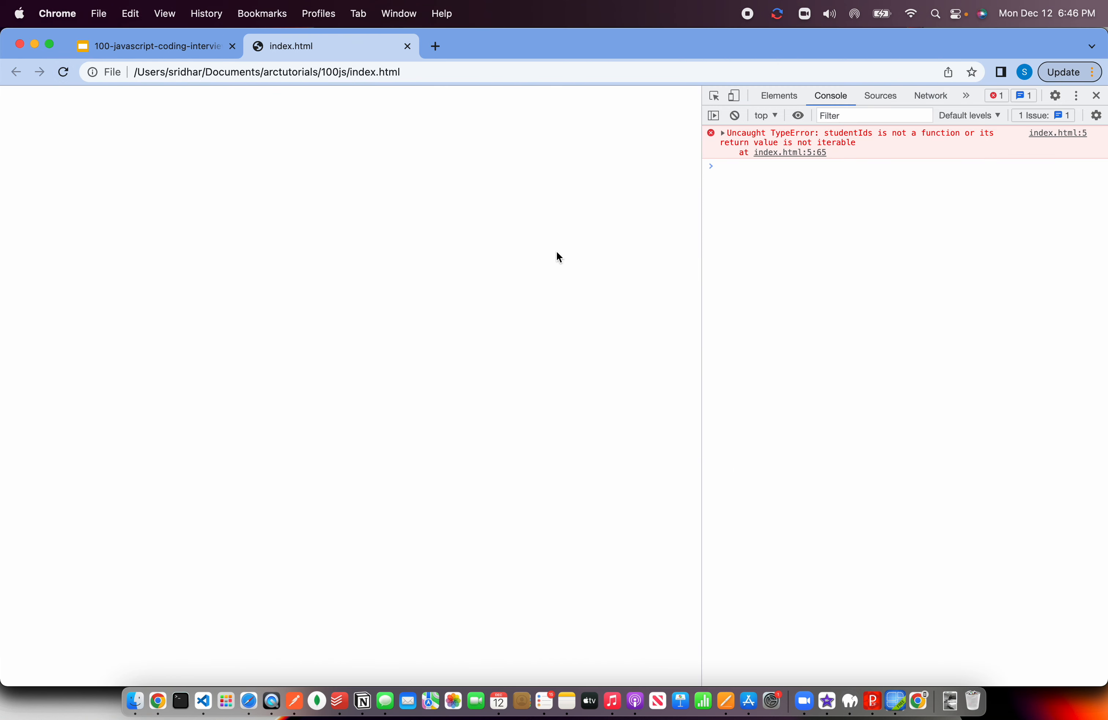
Step: Correct the second spread to studentIds.slice so the console logs [10, 45, 767, 232, 54]
{"action": "left_click", "coordinate": [203, 700]}
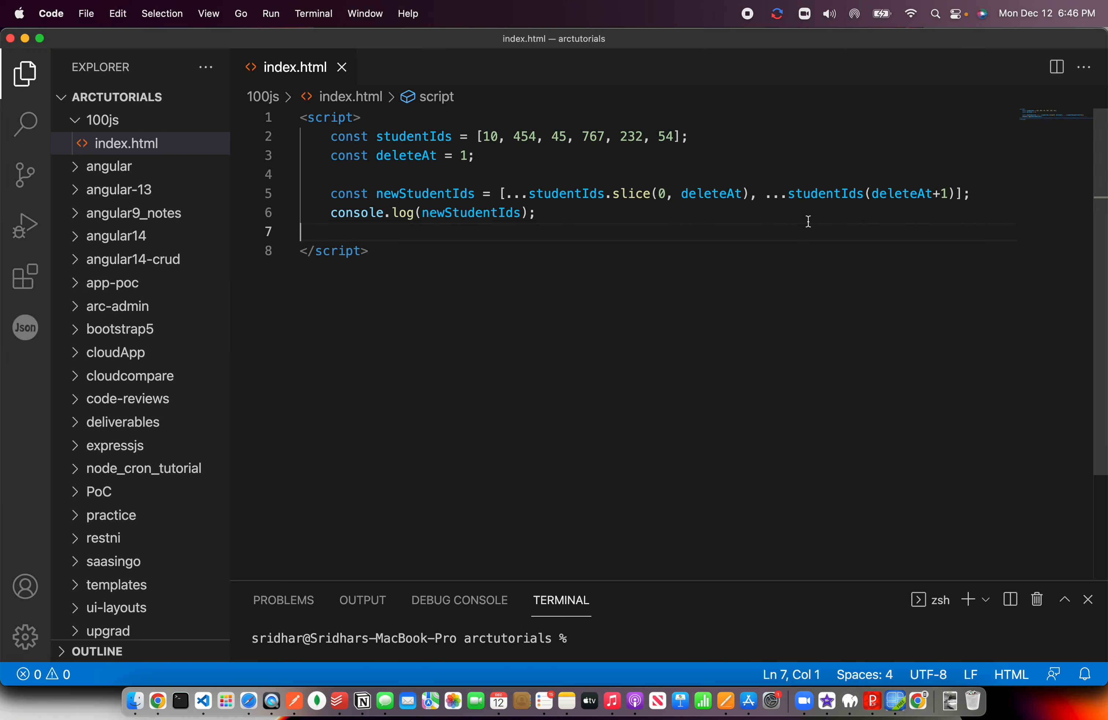
{"action": "double_click", "coordinate": [822, 192]}
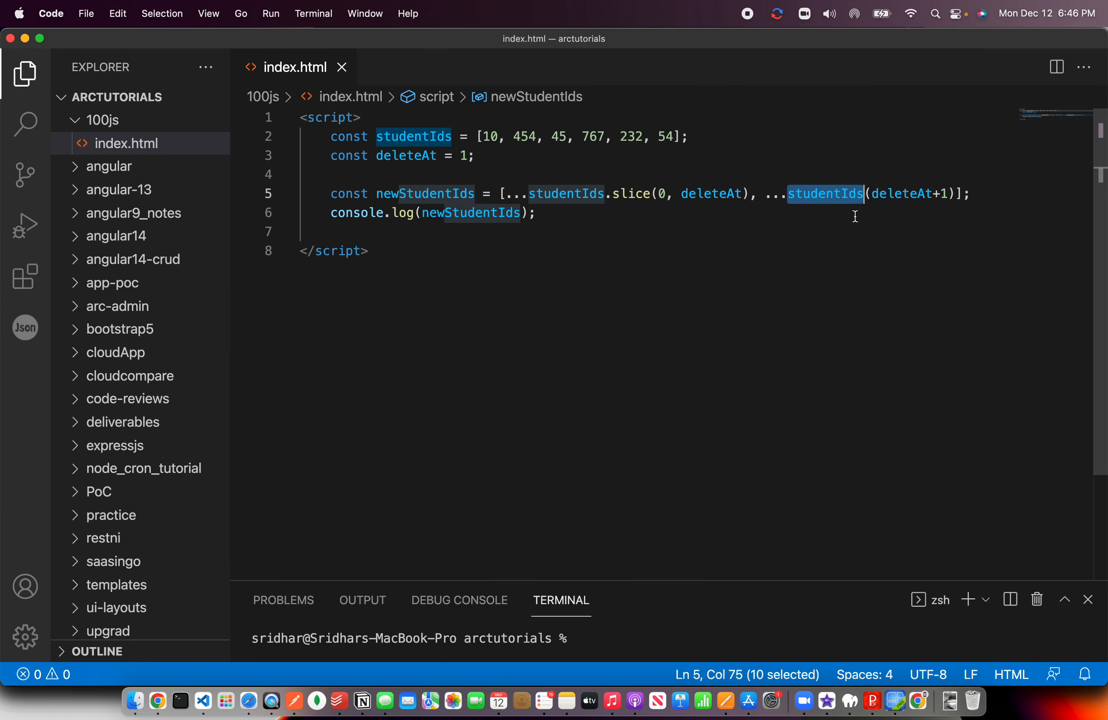
{"action": "mouse_move", "coordinate": [902, 193]}
{"action": "type", "text": "."}
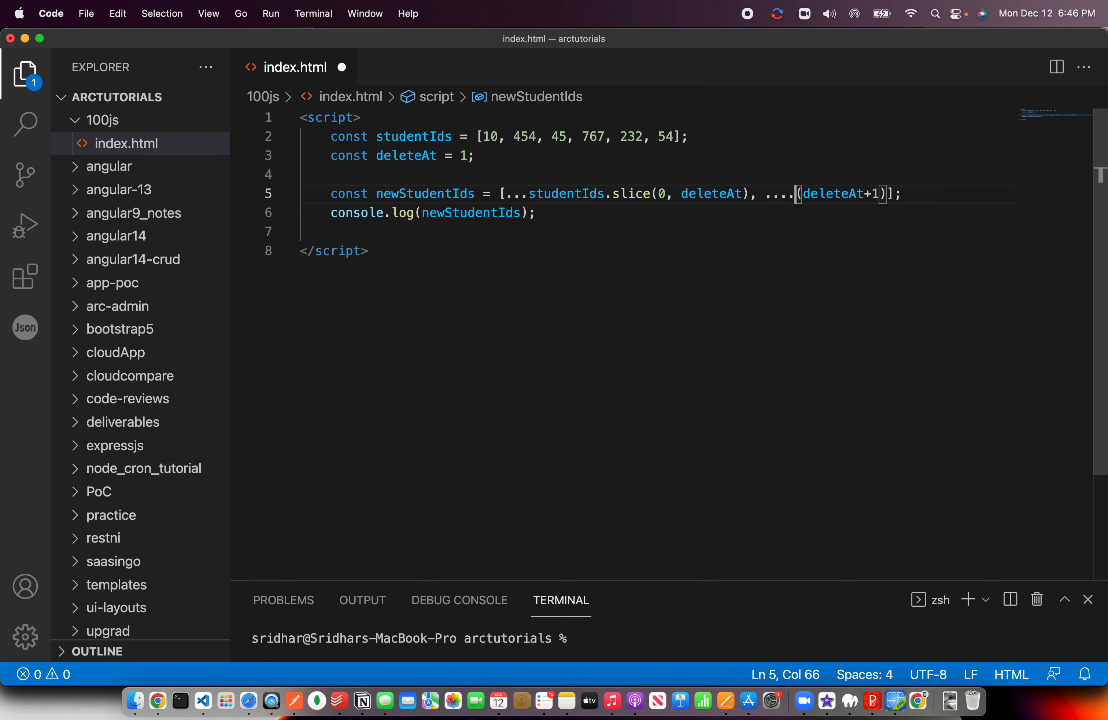
{"action": "type", "text": "studentIds"}
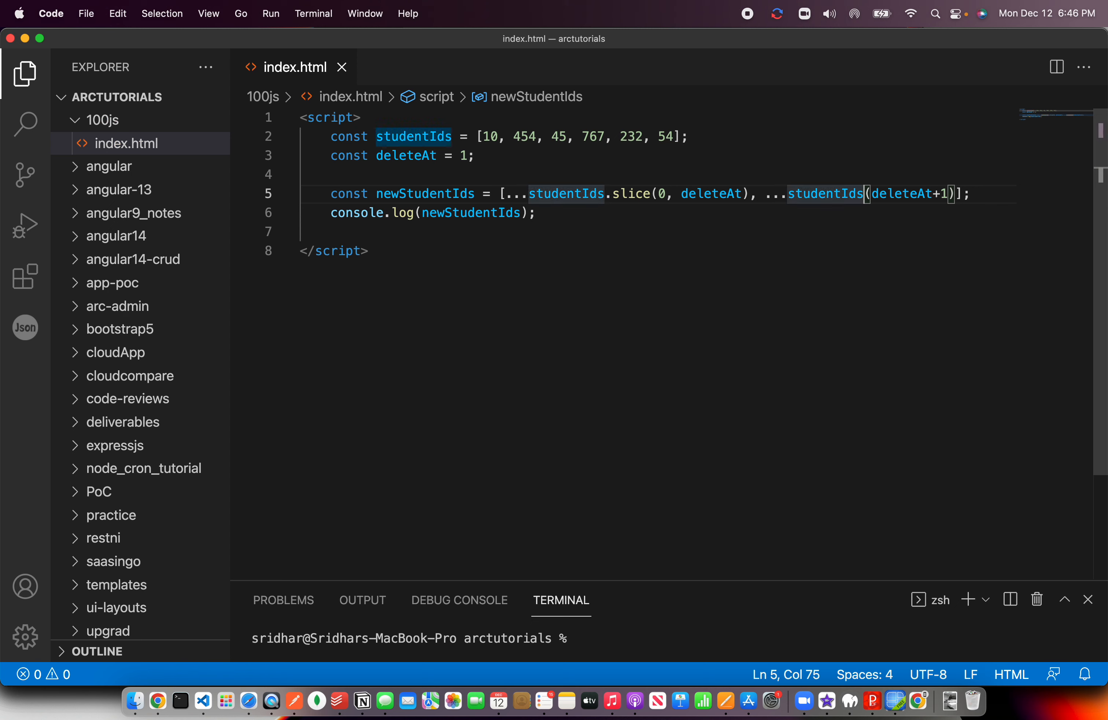
{"action": "type", "text": ".slice"}
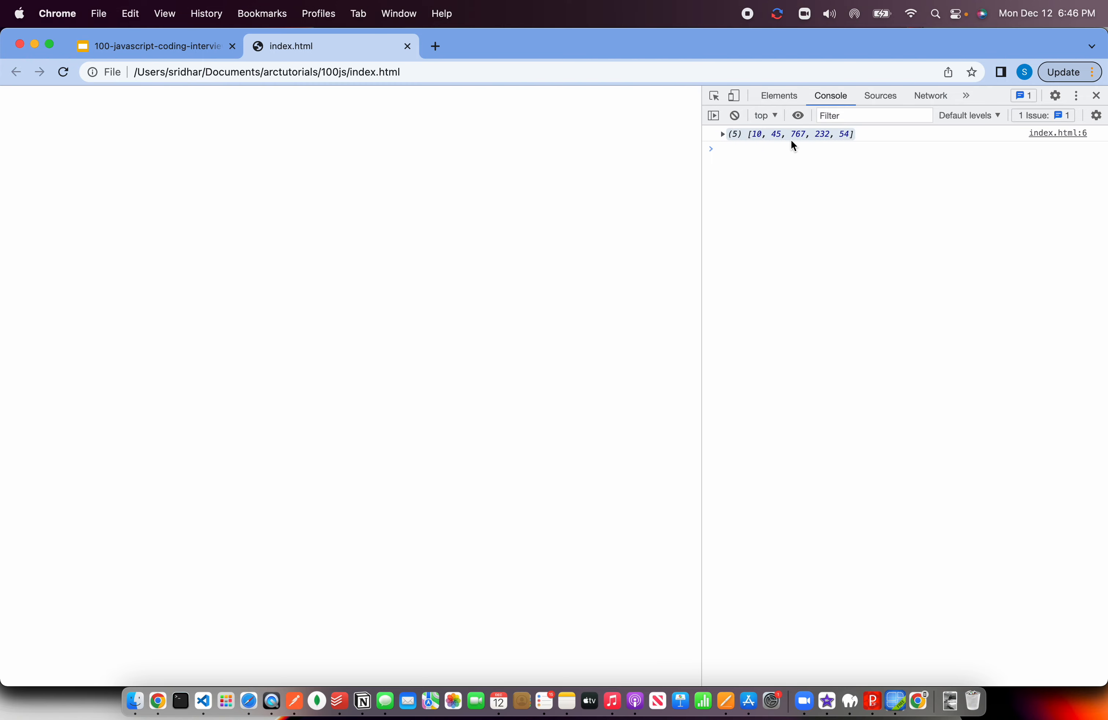
Step: Change deleteAt to 2 and rerun so the console logs [10, 454, 767, 232, 54]
{"action": "left_click", "coordinate": [722, 133]}
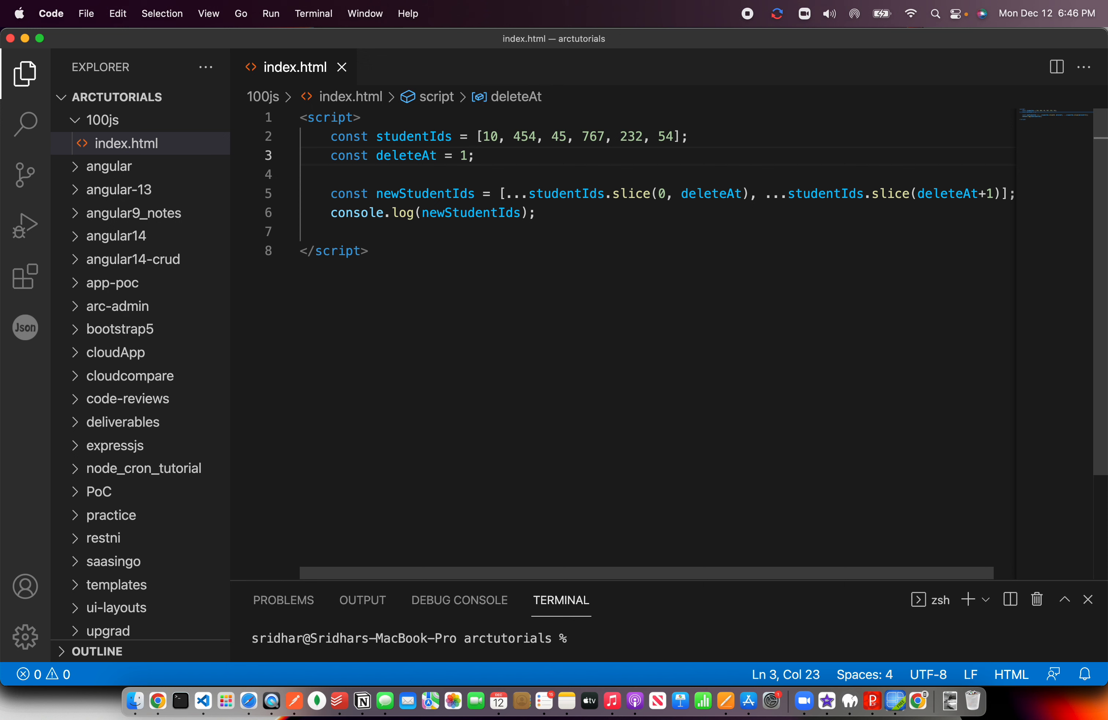
{"action": "type", "text": "2"}
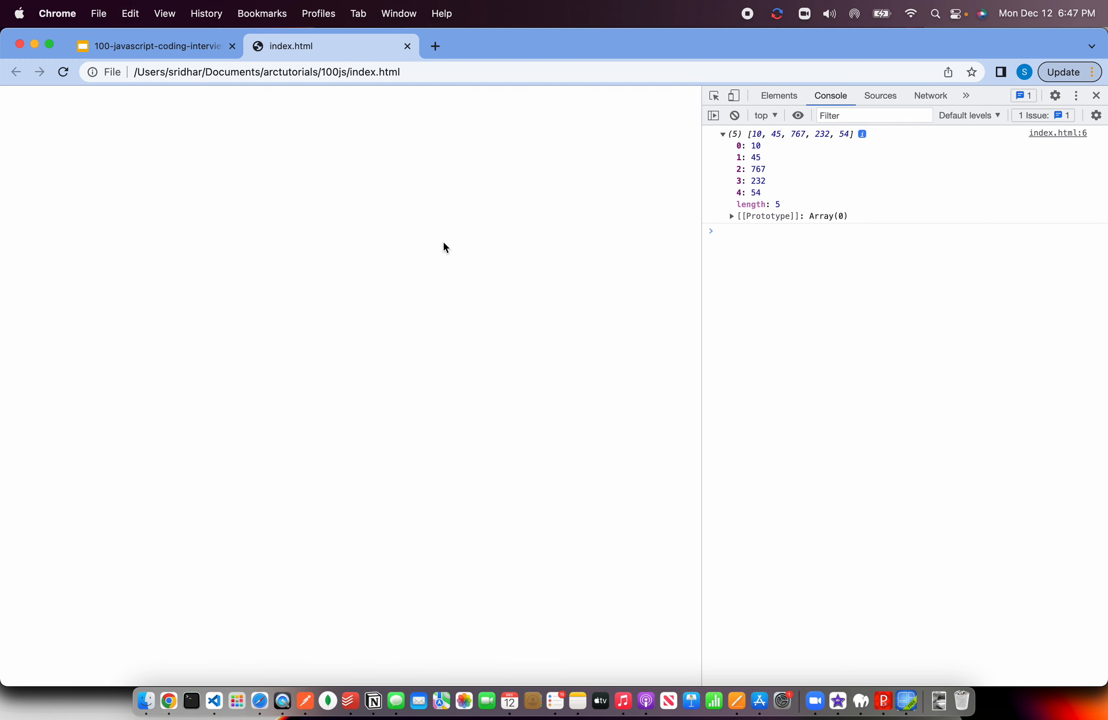
{"action": "left_click", "coordinate": [723, 133]}
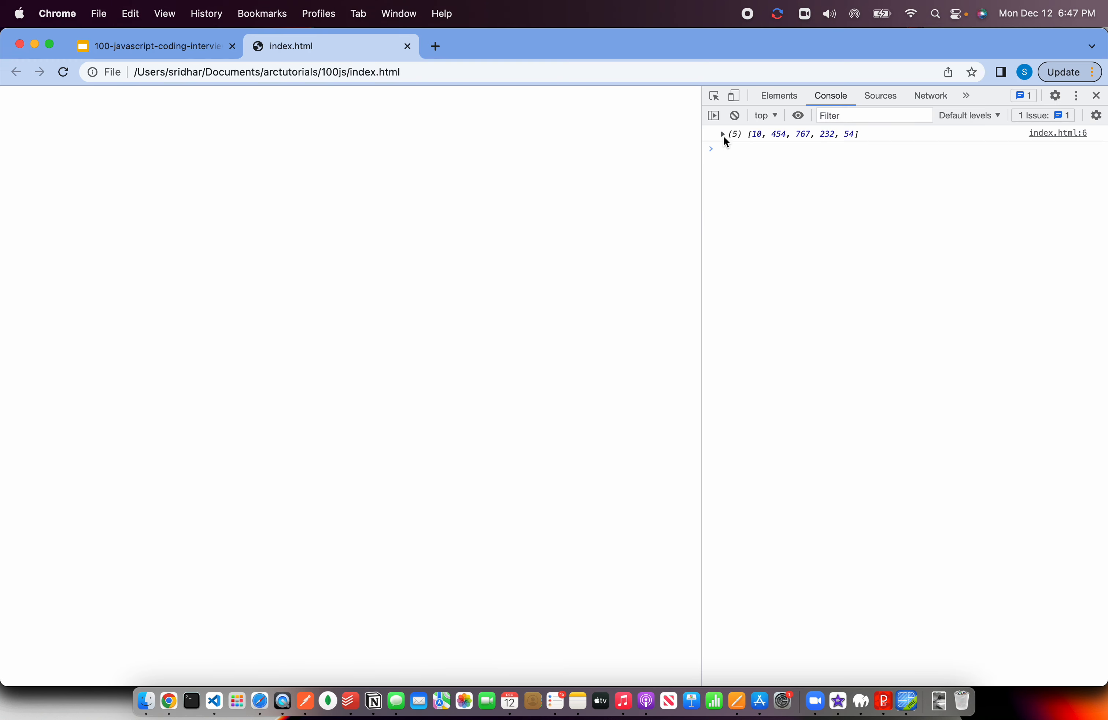
{"action": "left_click", "coordinate": [214, 700]}
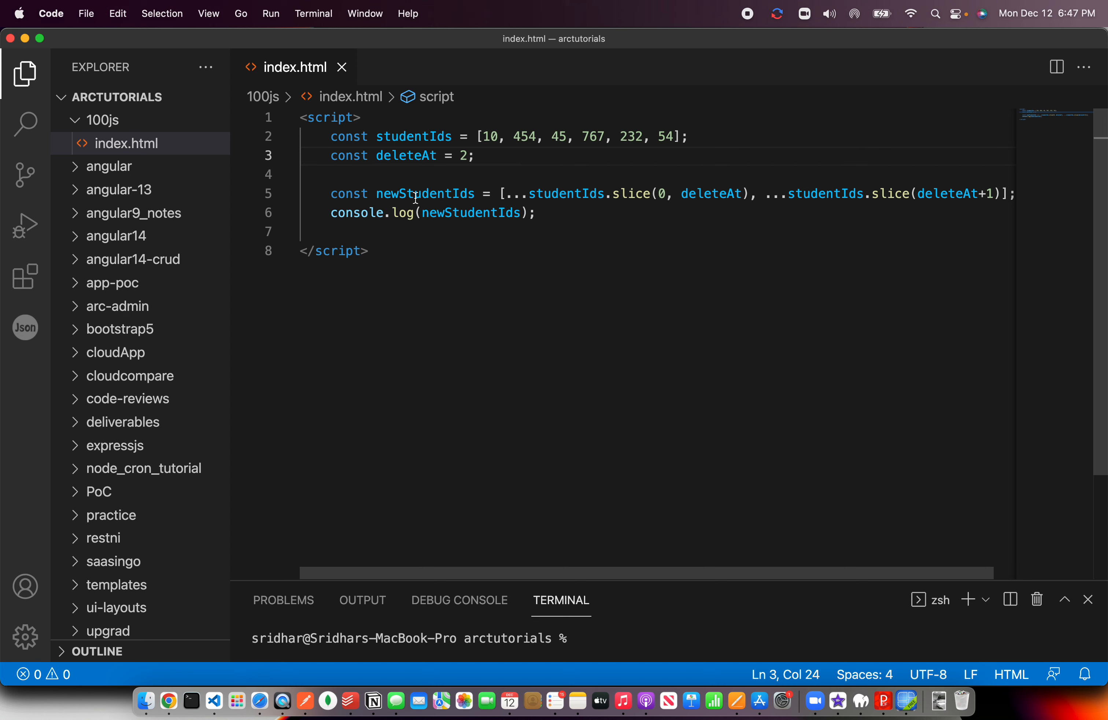
Step: Highlight newStudentIds, then return to the interview-question slide in Google Slides
{"action": "double_click", "coordinate": [425, 193]}
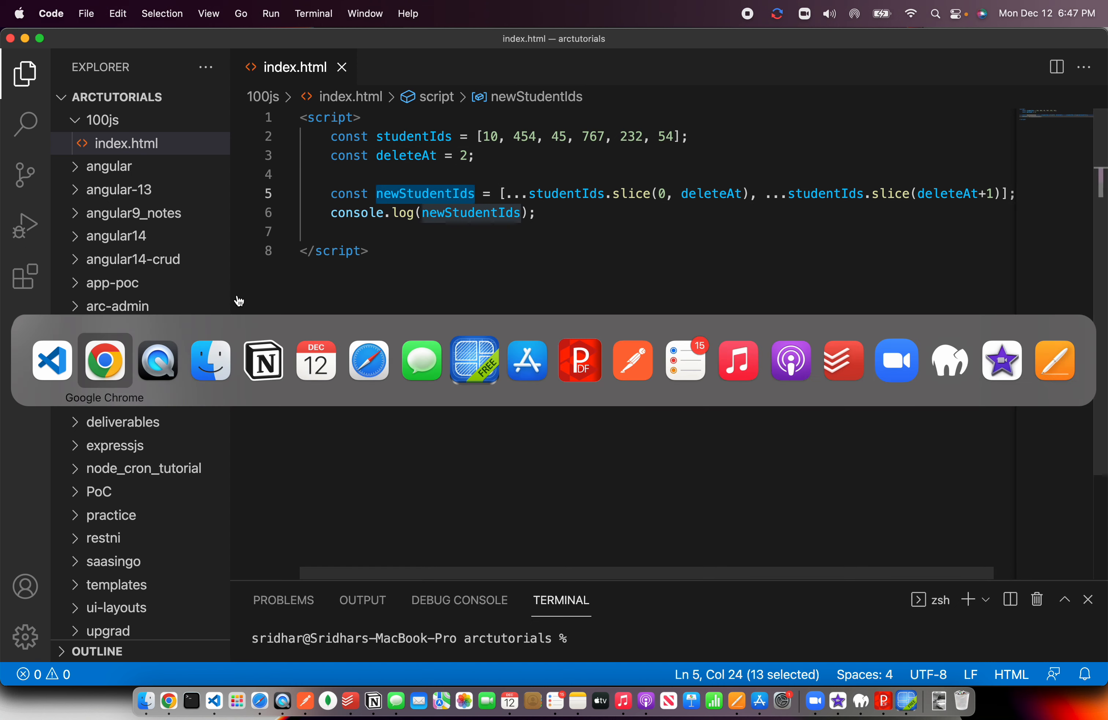
{"action": "left_click", "coordinate": [104, 359]}
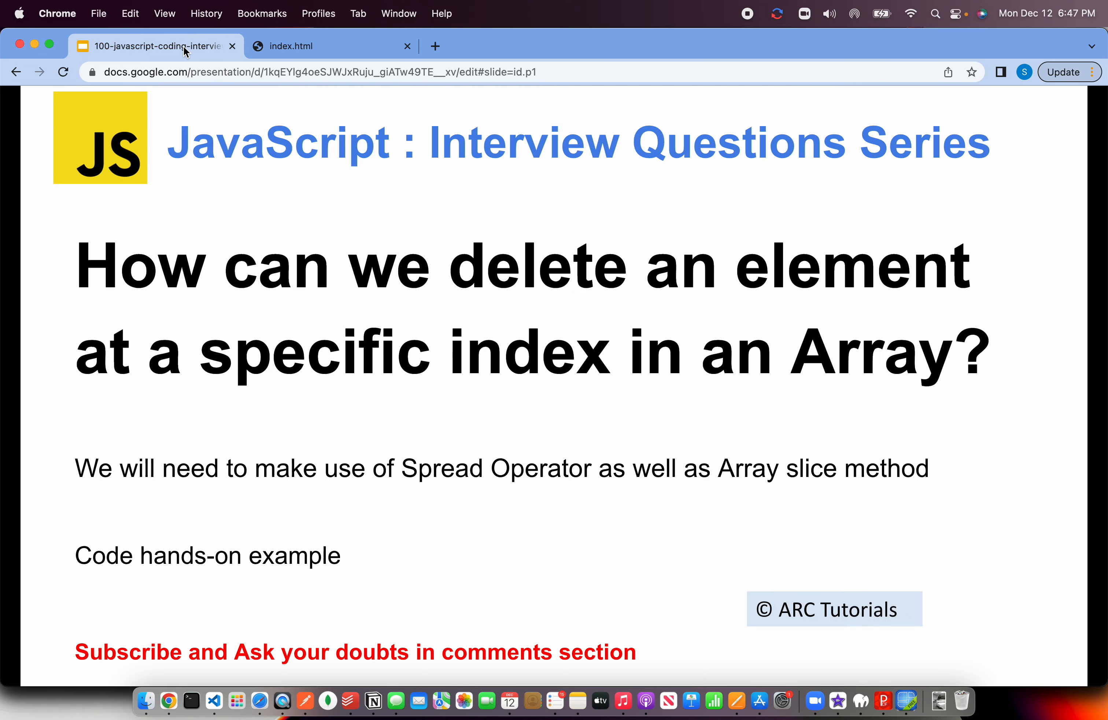
{"action": "mouse_move", "coordinate": [953, 481]}
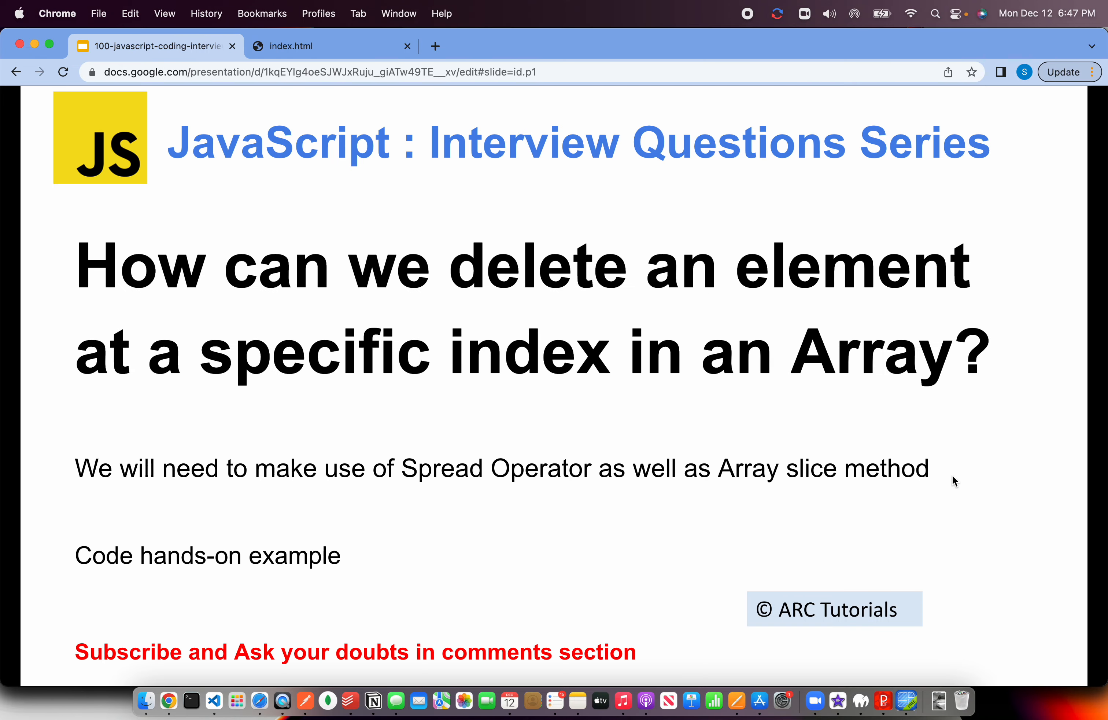